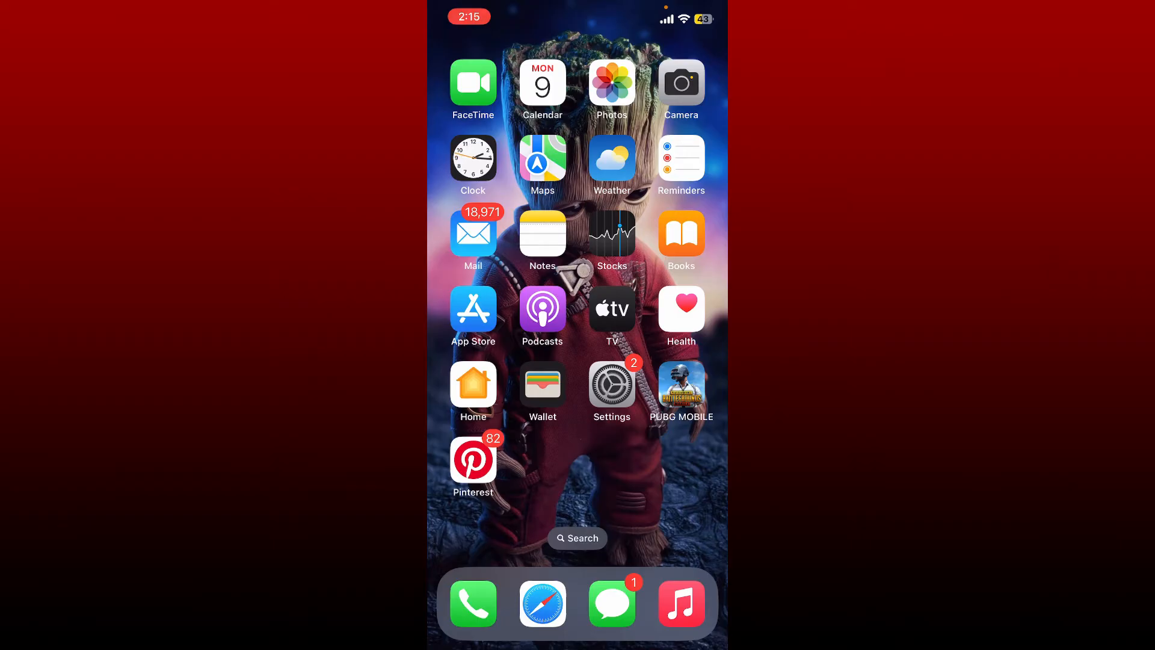
- Go from the Home Screen into Settings and then into Siri & Search
click(611, 383)
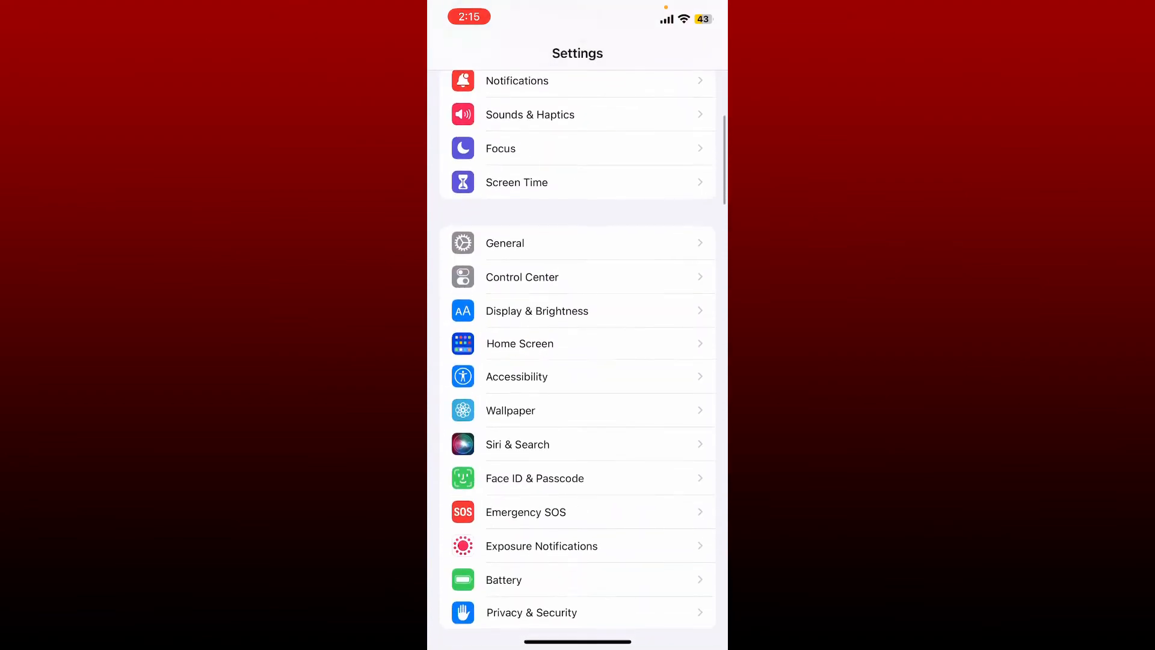
click(518, 445)
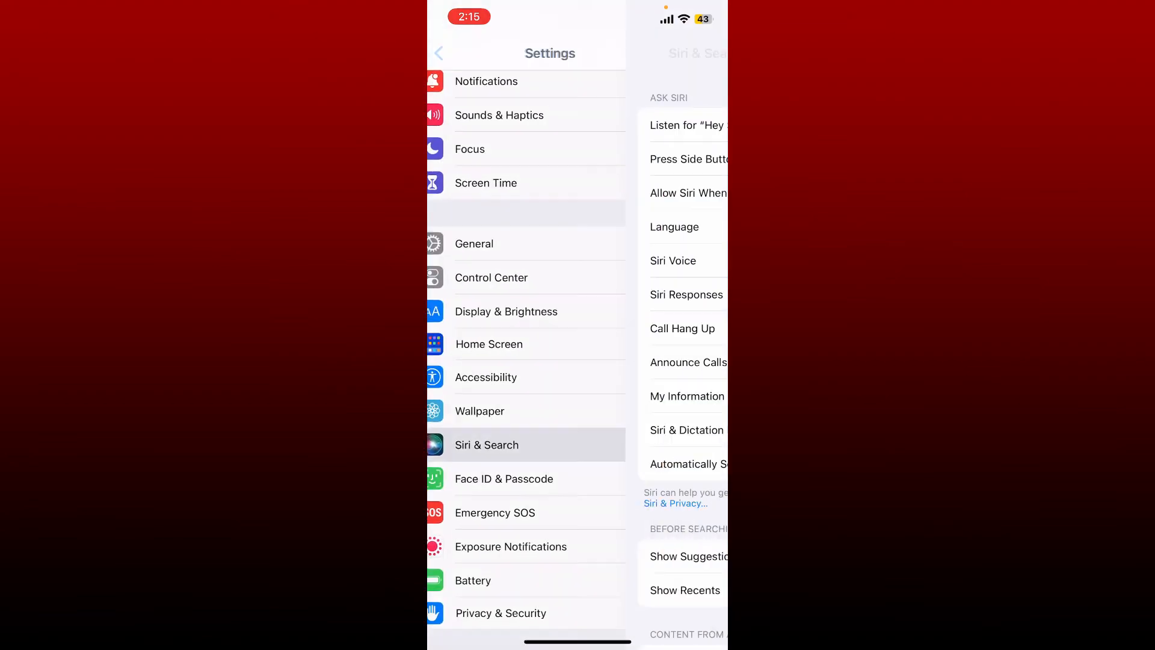
click(486, 444)
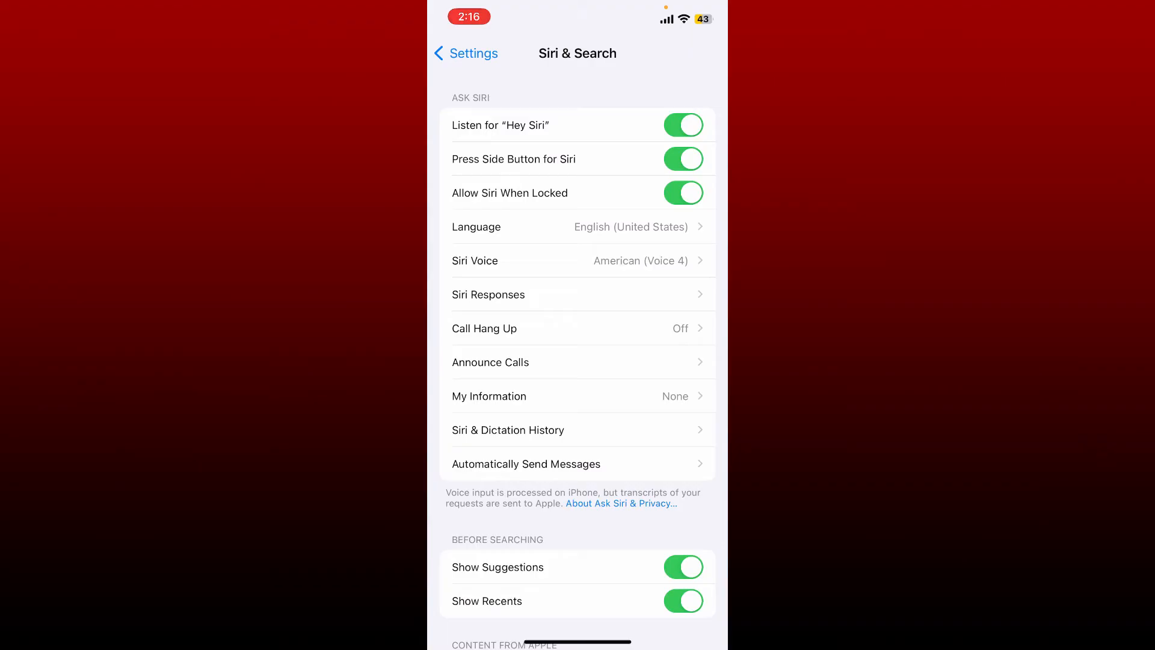
- Select American Voice 1 on the Siri Voice page to start its download
click(582, 260)
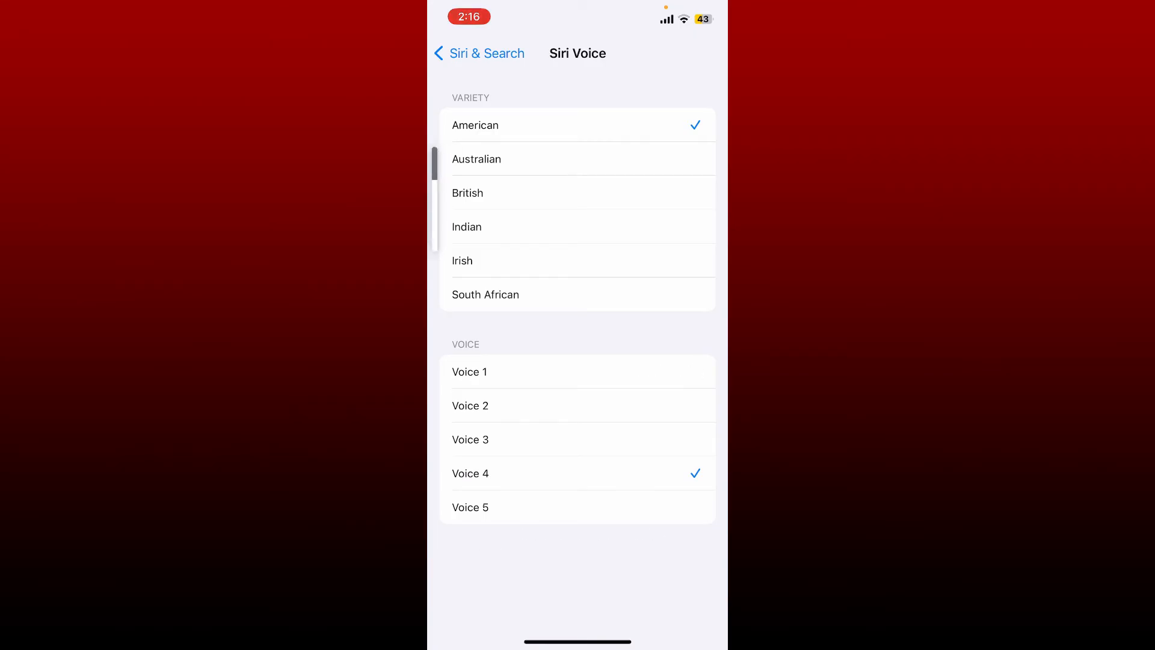
click(470, 371)
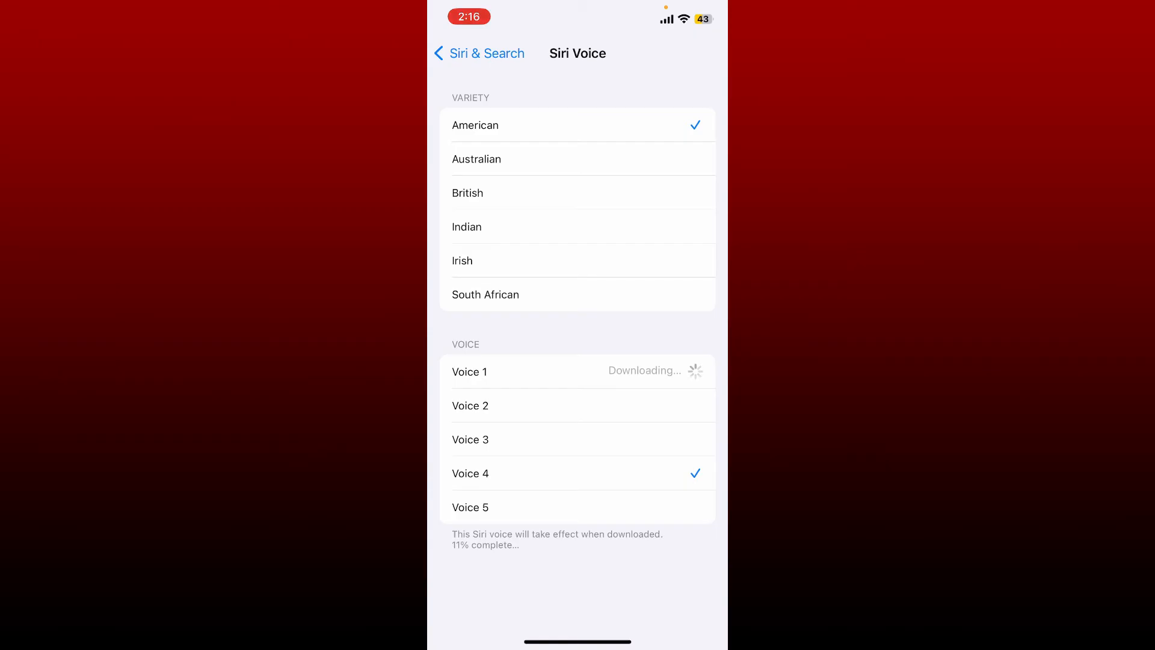